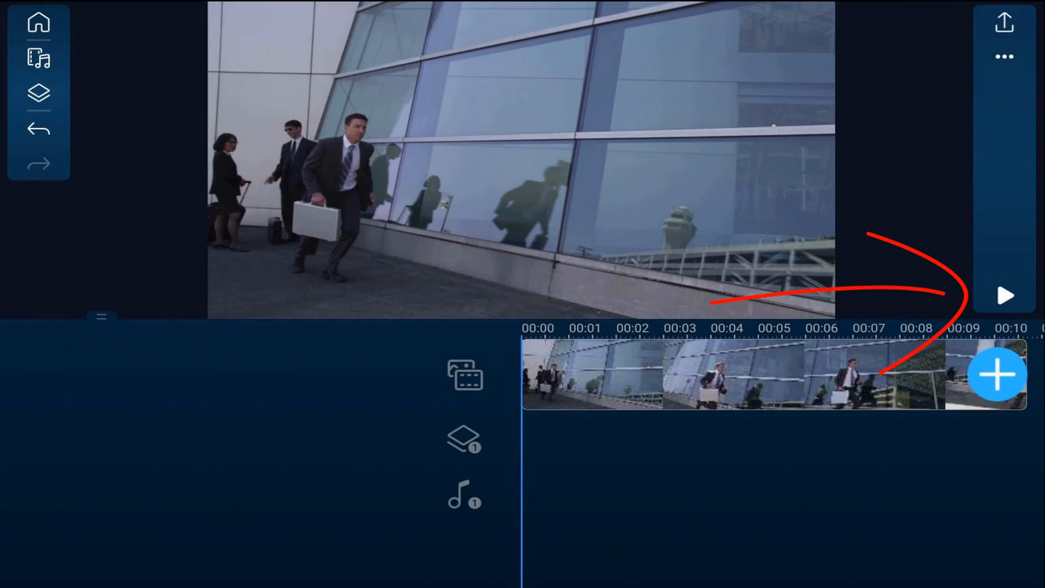
Step: Bring up the overlay layer library, showing the Default text title styles
click(1002, 294)
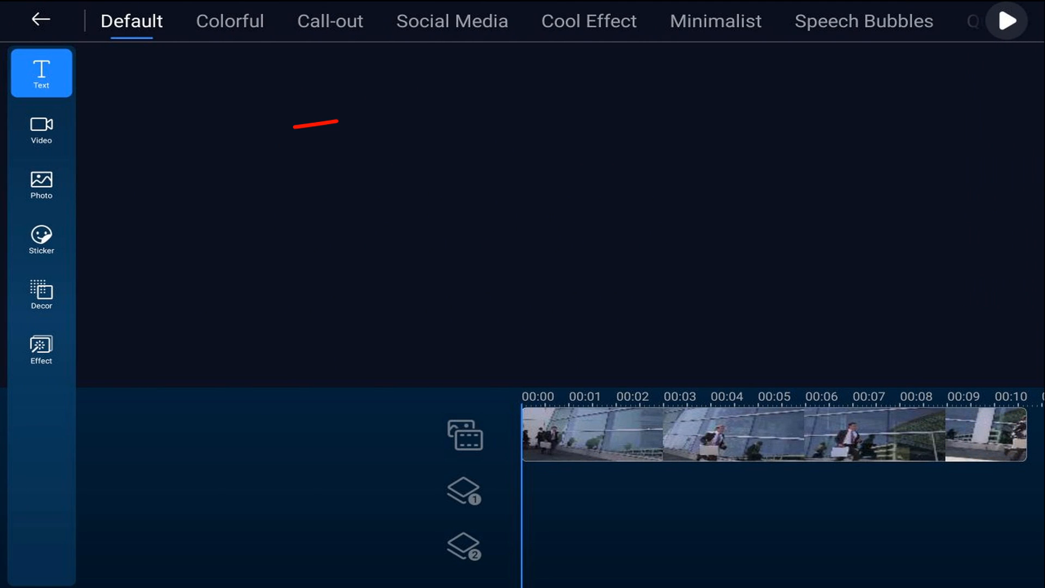
Step: Add the treadmill gym clip from the Videos folder as an overlay above the businessman clip
click(41, 73)
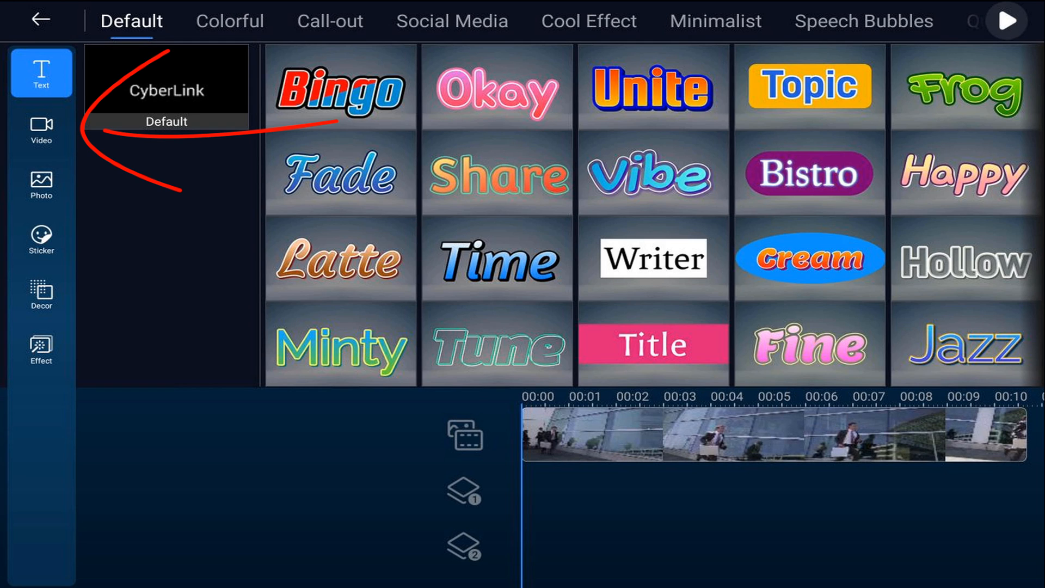
click(41, 129)
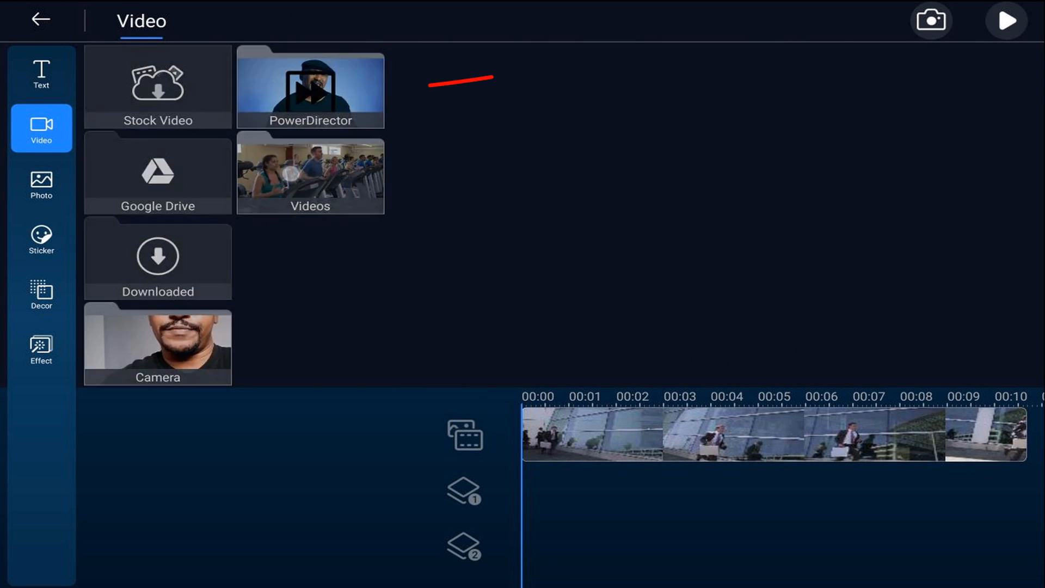
click(310, 177)
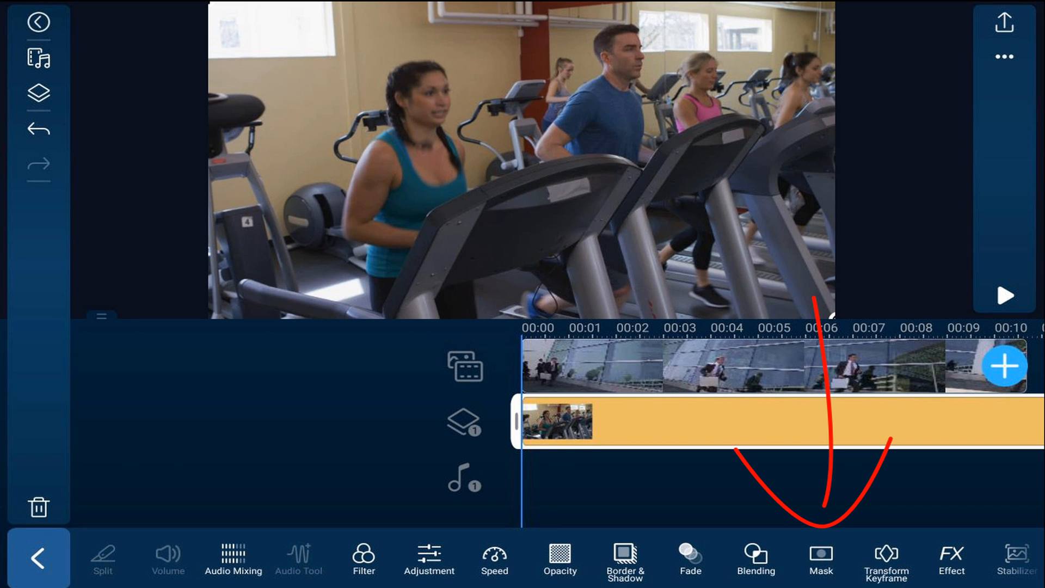
Step: Apply a Linear mask to the treadmill overlay, splitting gym footage above and businessman below
click(819, 570)
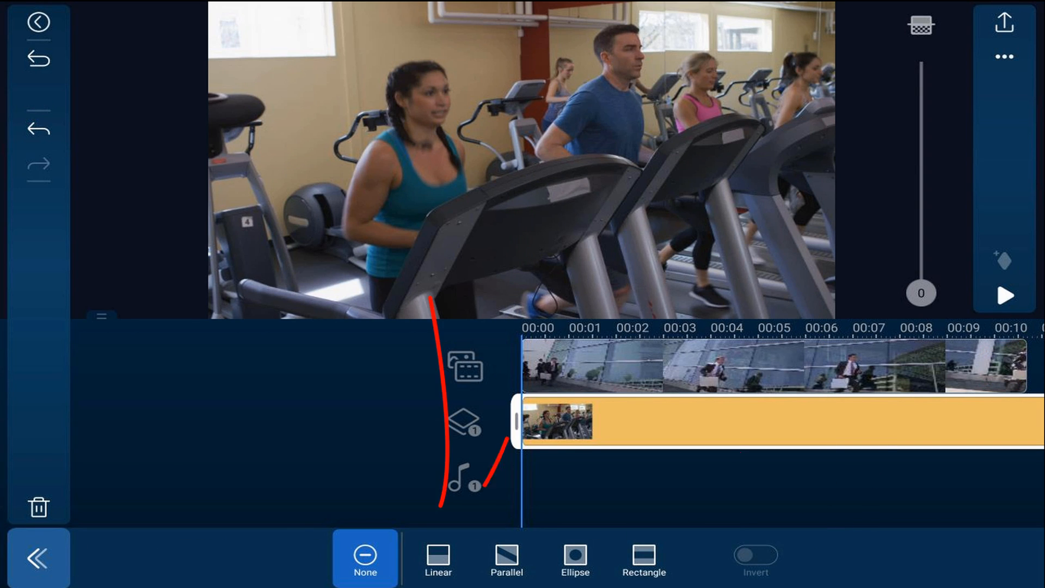
click(437, 559)
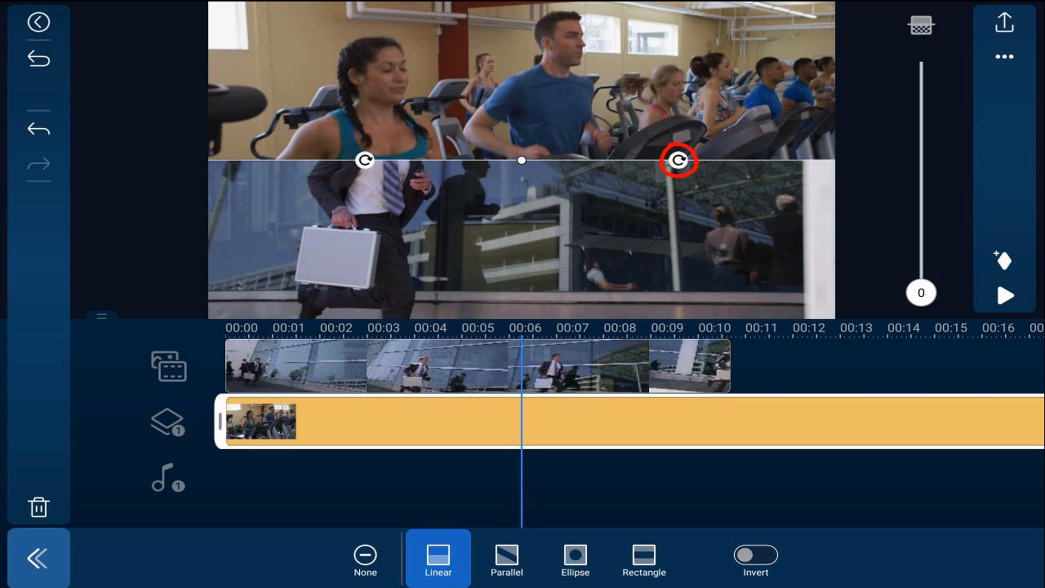
Step: Rotate the mask line vertical, push it to the right edge, and set feather to 3
drag(678, 161, 672, 192)
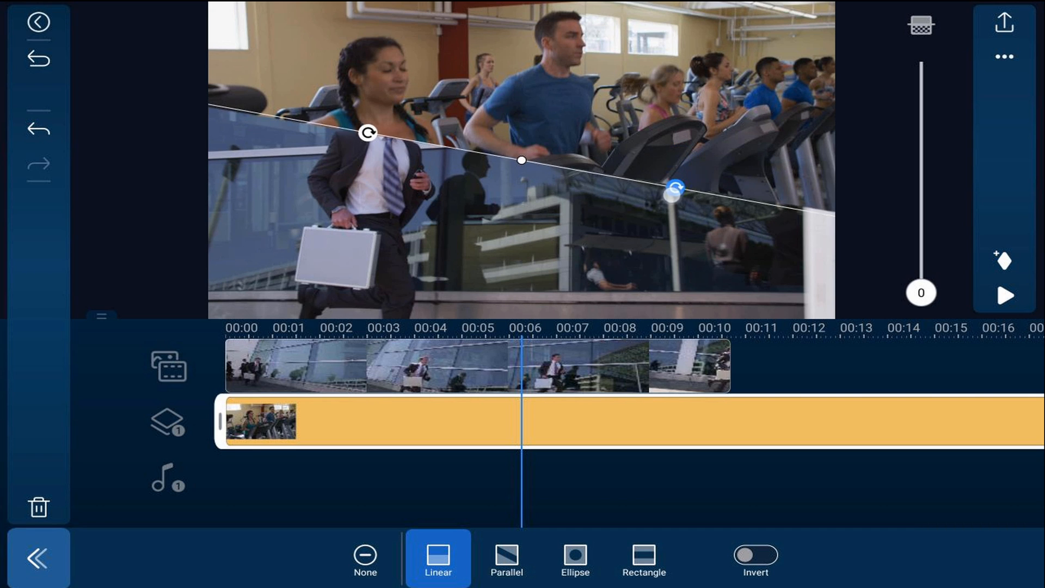
drag(675, 189, 538, 300)
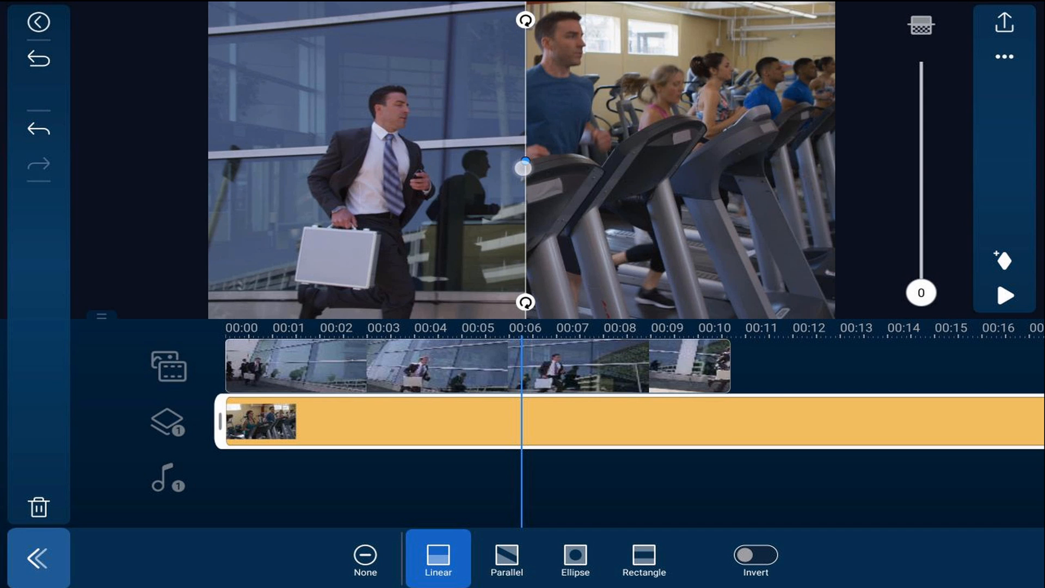
drag(525, 168, 790, 163)
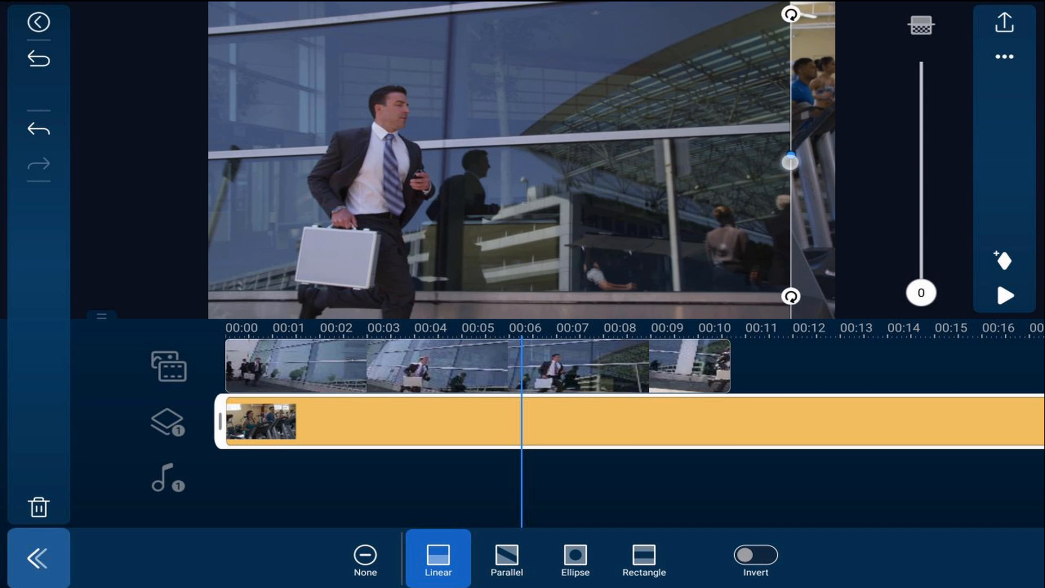
drag(790, 162, 836, 162)
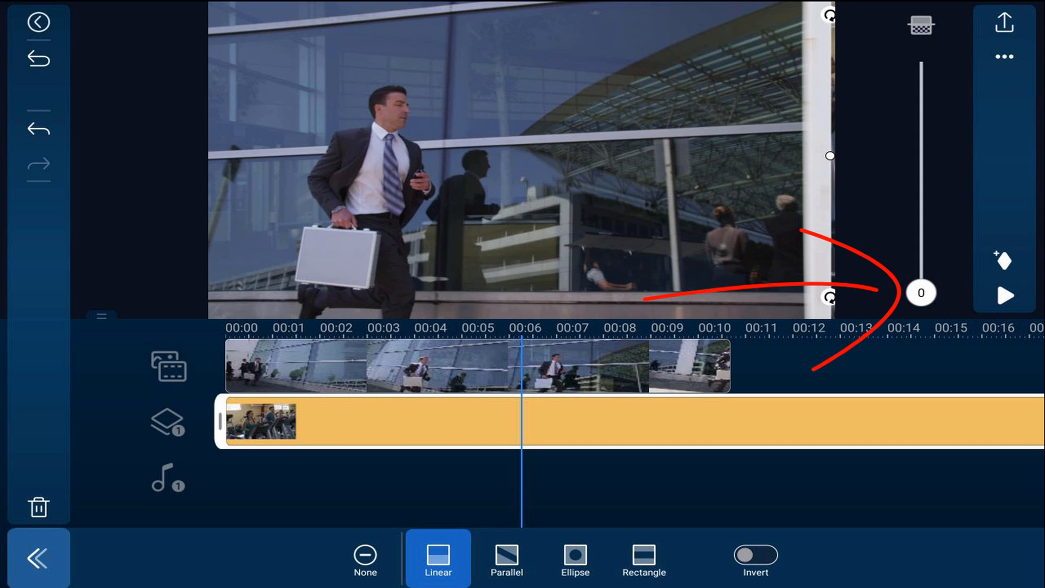
drag(922, 293, 926, 290)
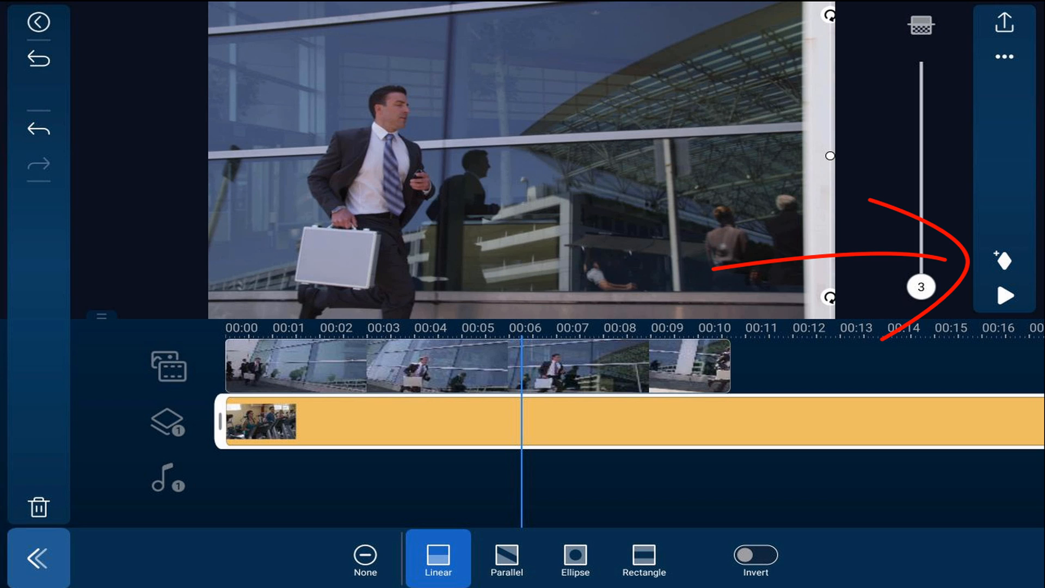
Step: Keyframe the mask line to follow the passing pole until the treadmill clip fills the frame
click(1004, 261)
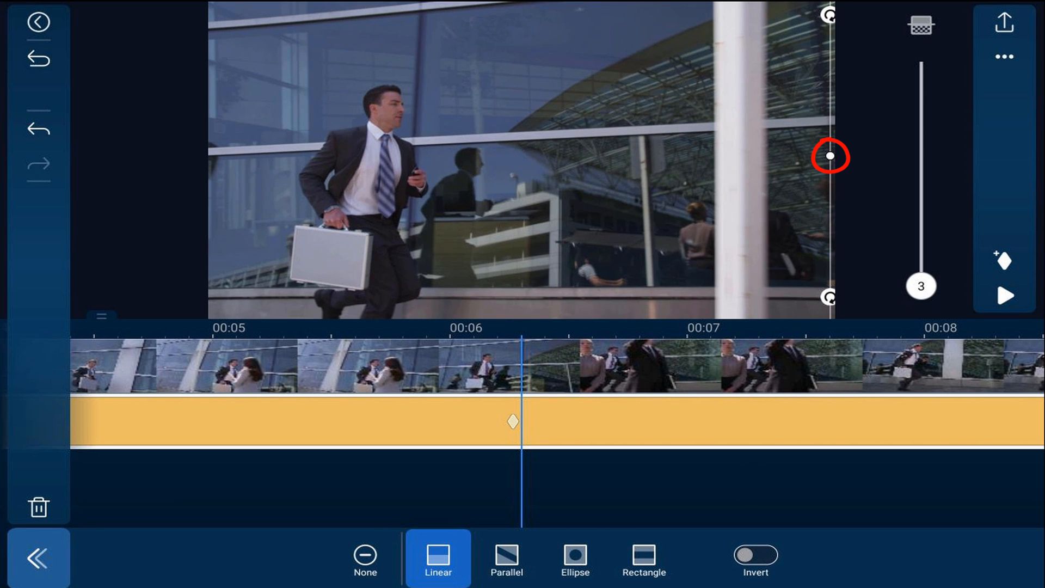
drag(829, 155, 820, 165)
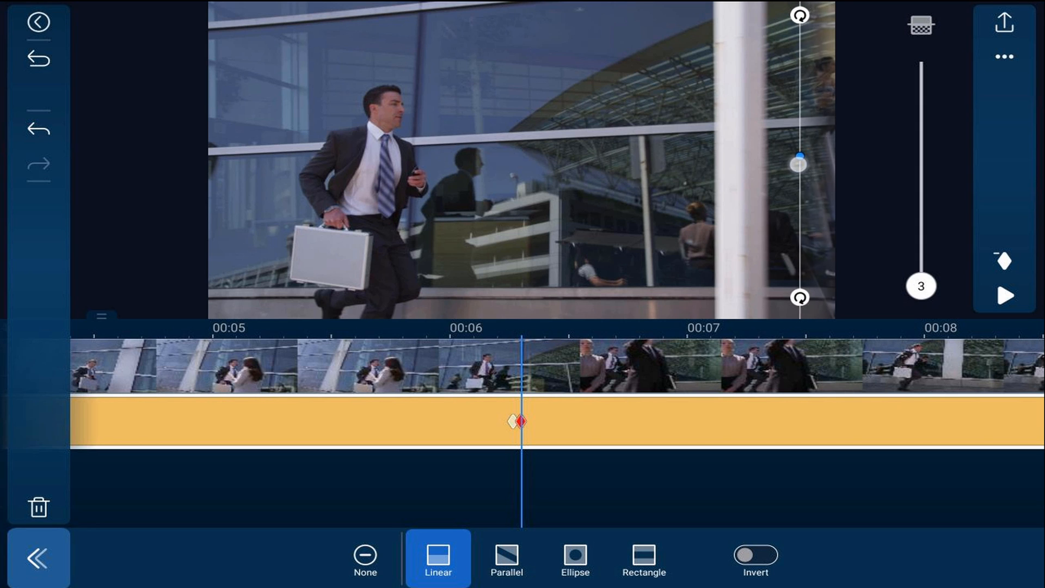
drag(797, 163, 741, 164)
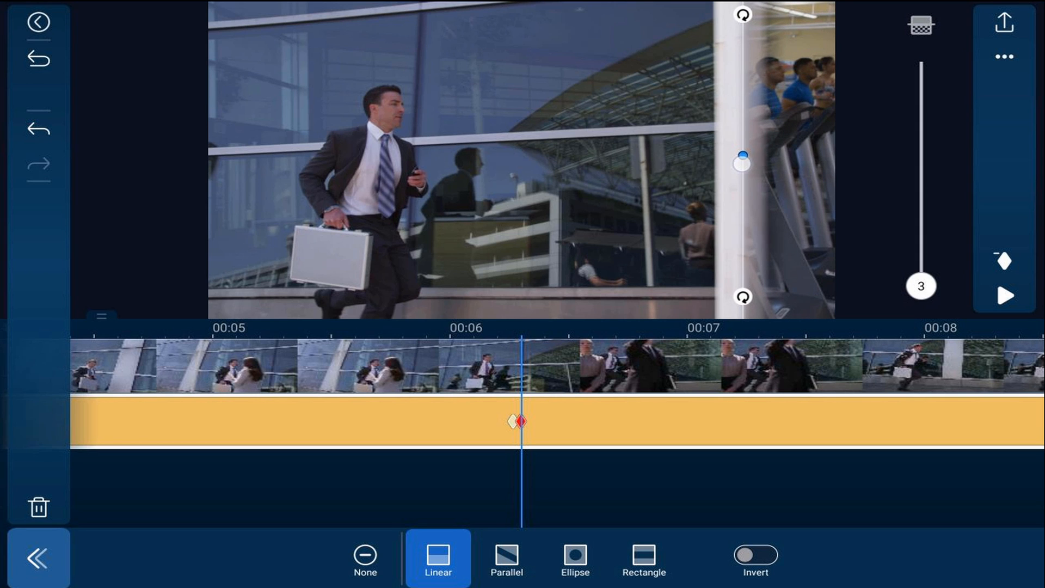
drag(921, 286, 921, 292)
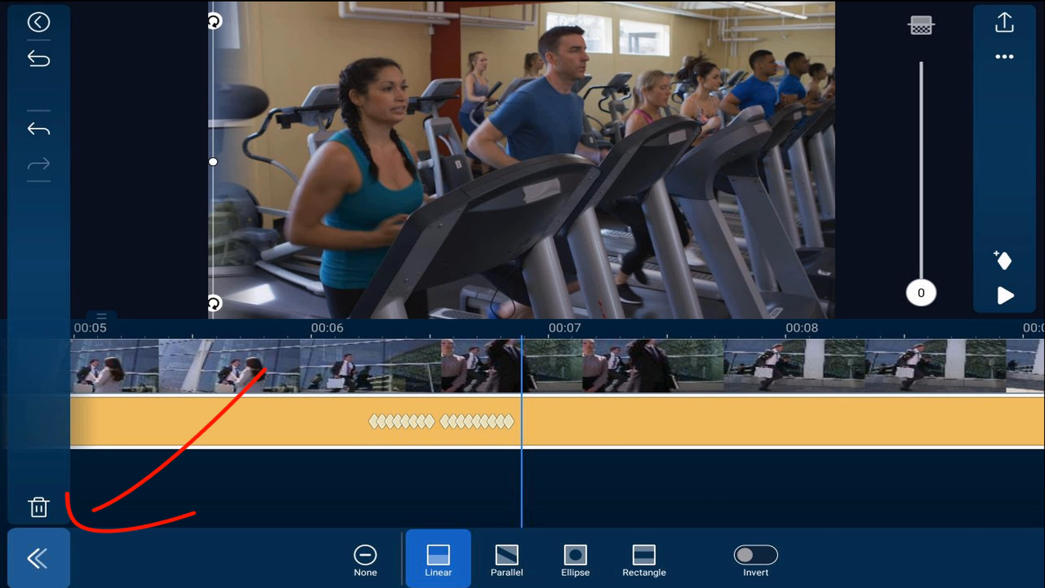
Step: Leave the mask panel and place a duplicate treadmill overlay on layer 2 starting near 00:07
click(33, 557)
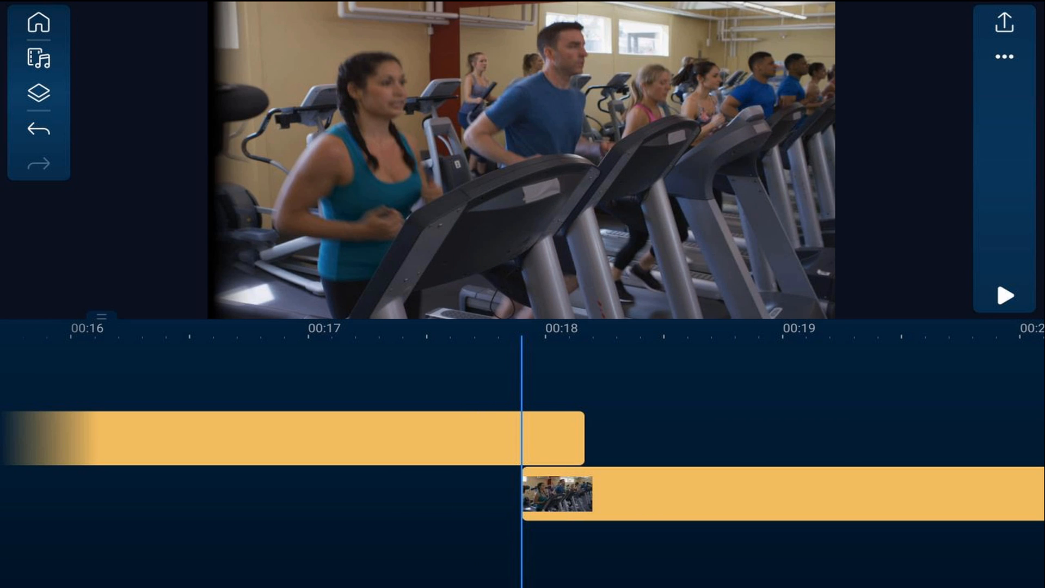
drag(437, 509, 670, 499)
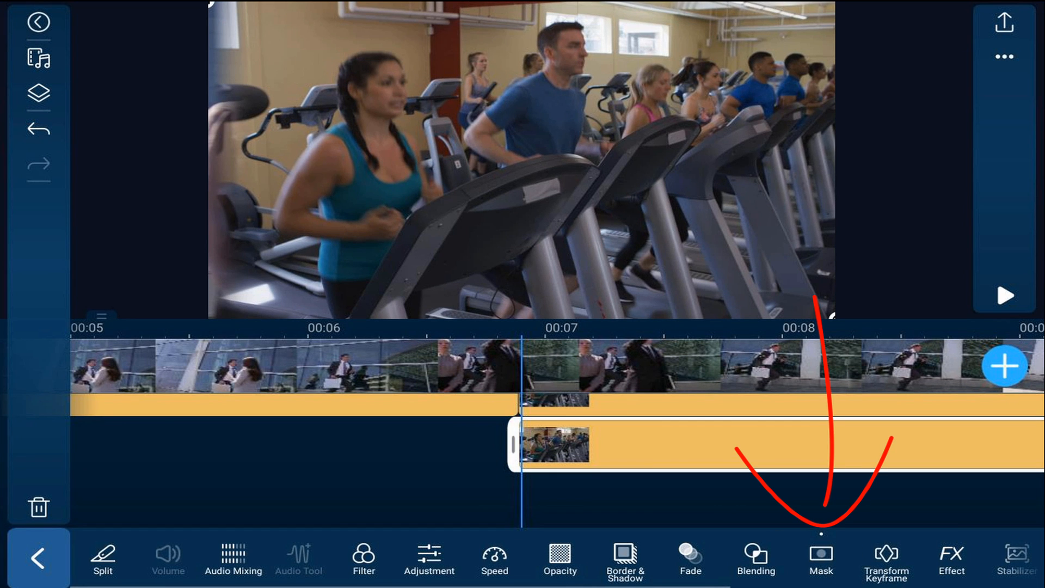
Step: Adjust the second clip's mask, then play the project from the beginning to preview the wipe
click(820, 566)
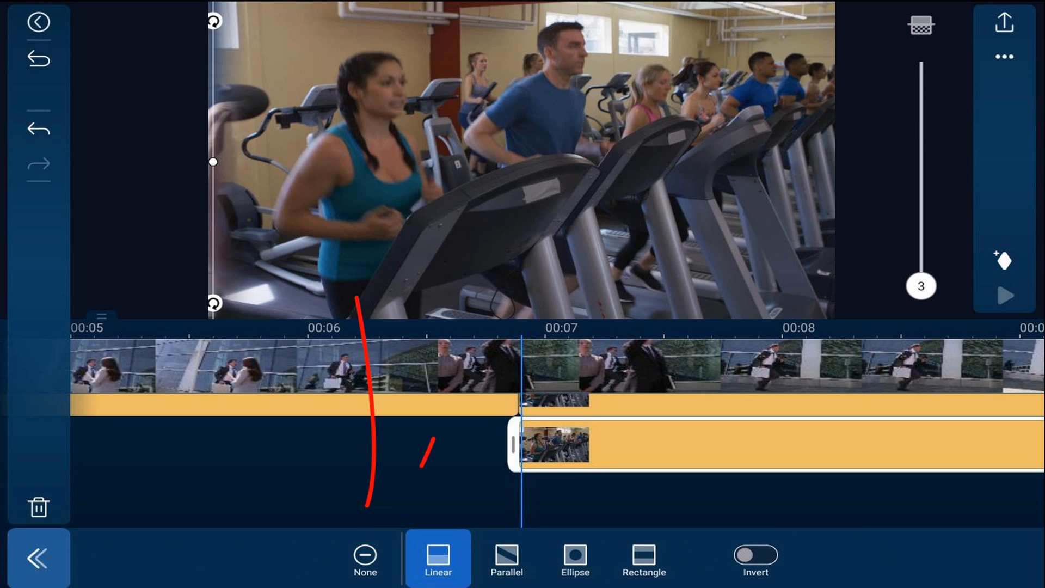
click(366, 564)
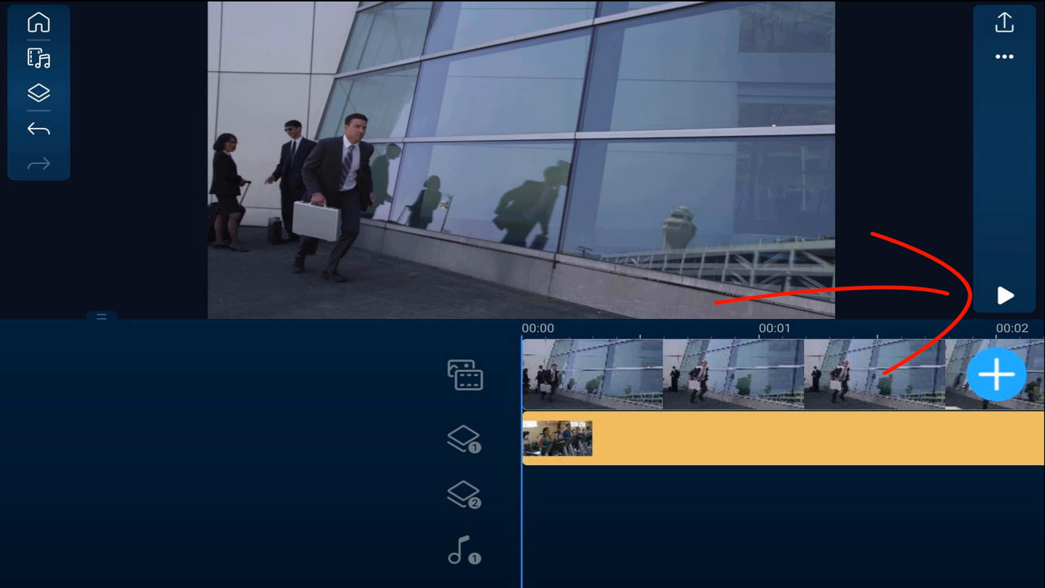
click(1003, 295)
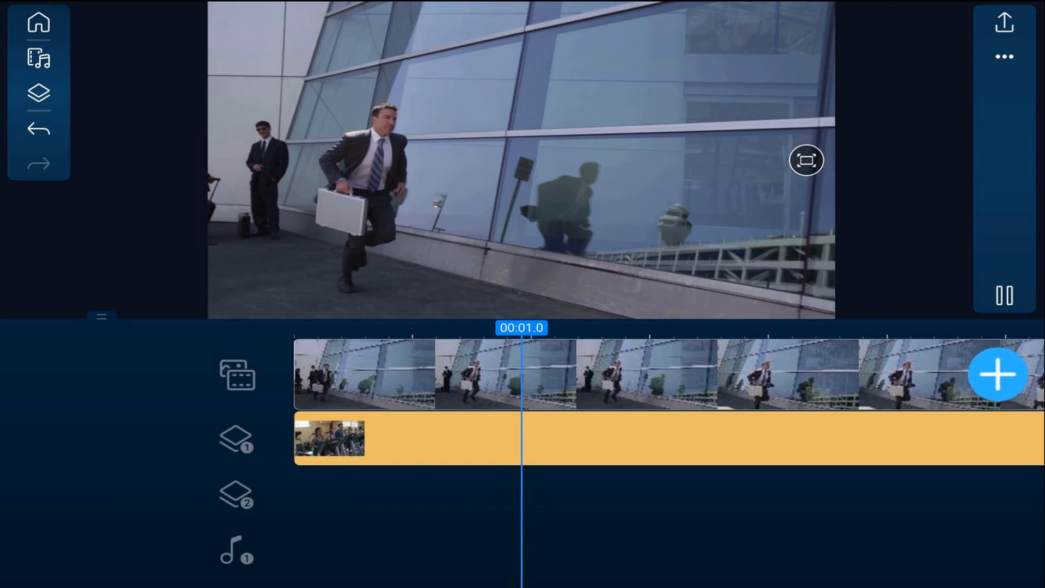